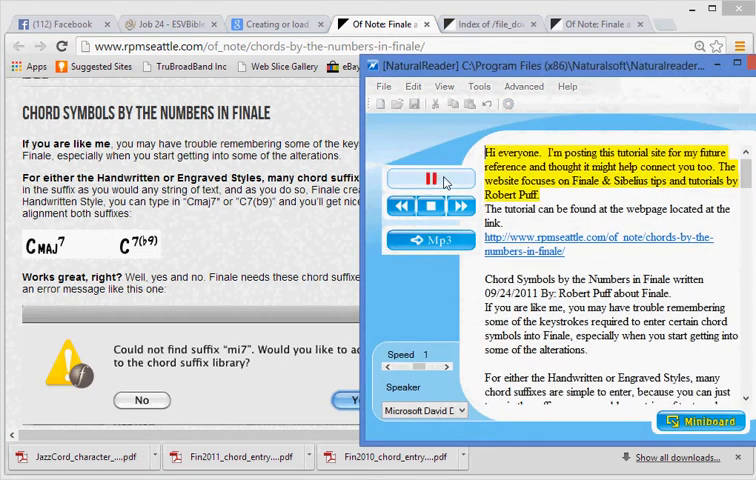
- Start NaturalReader reading the pasted chord-symbol tutorial text aloud
left_click(740, 64)
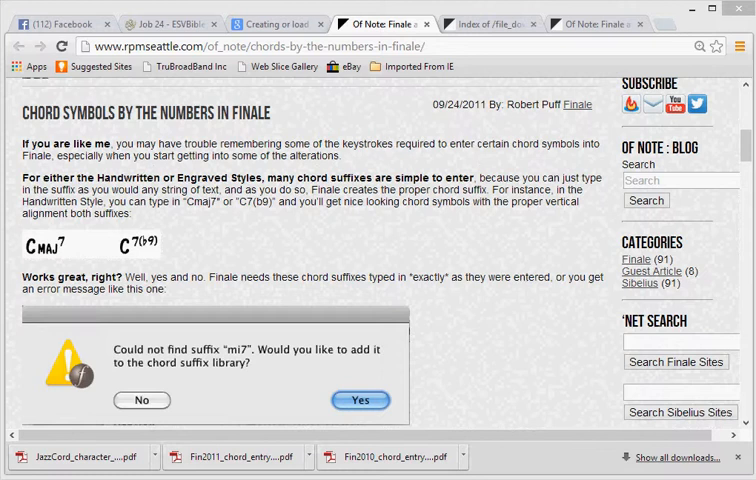
mouse_move(208, 258)
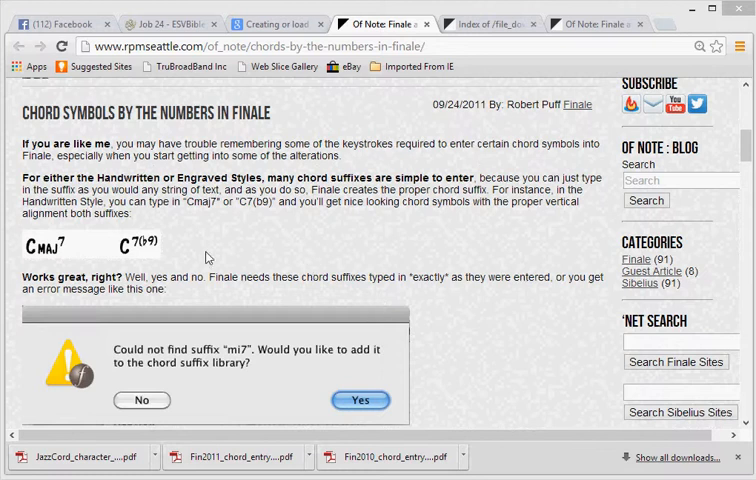
mouse_move(144, 260)
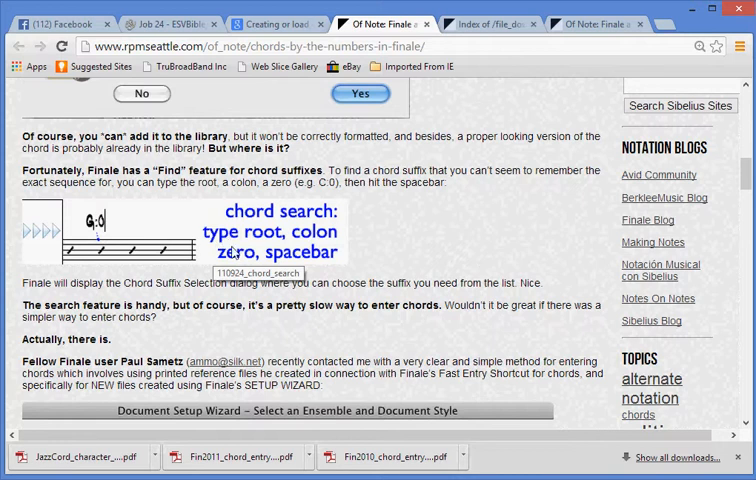
mouse_move(300, 256)
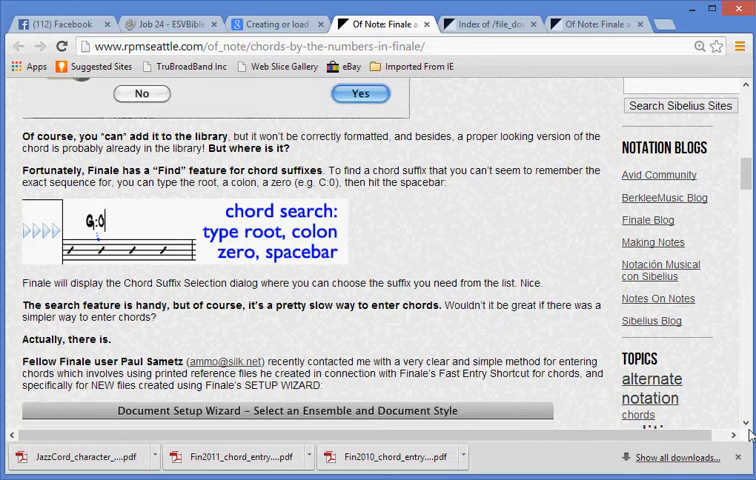
- Scroll the article down to the Document Setup Wizard screenshots and Chord Suffix Selection grid
scroll("down", 3)
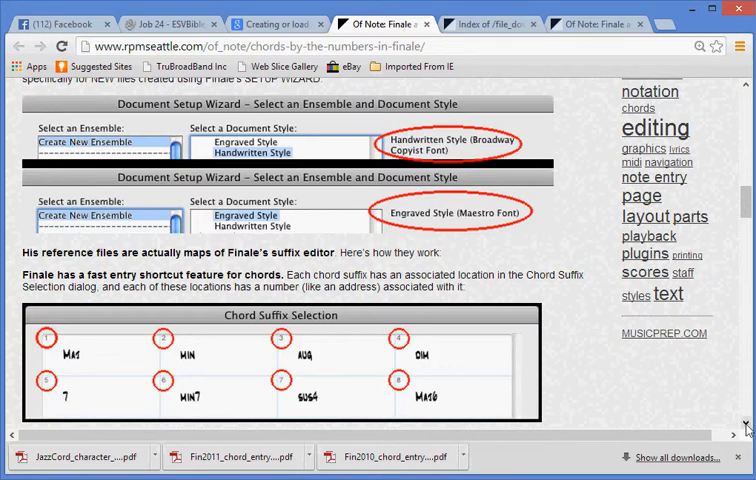
- Scroll past the chord entry example to Paul's suffix reference maps download section
scroll("down", 3)
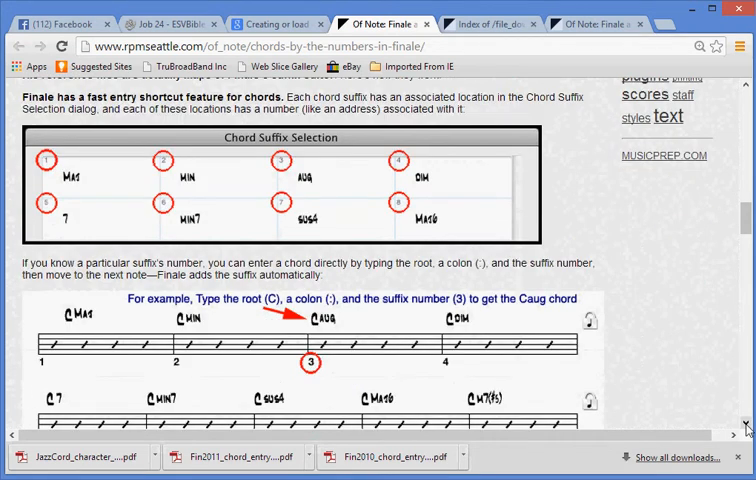
mouse_move(368, 280)
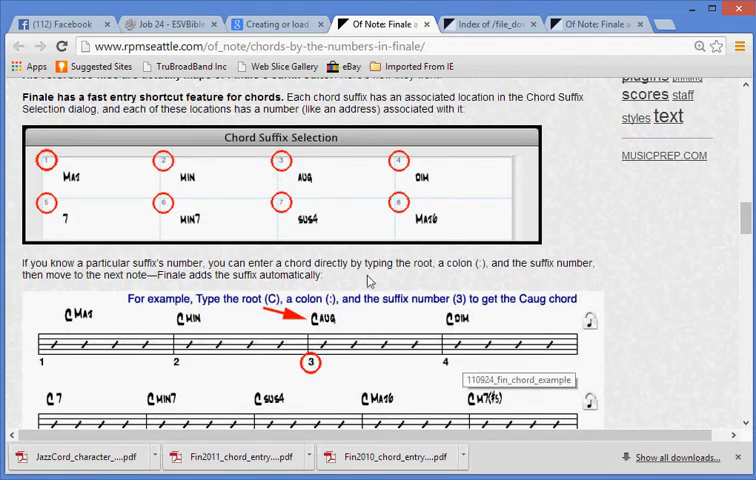
mouse_move(188, 234)
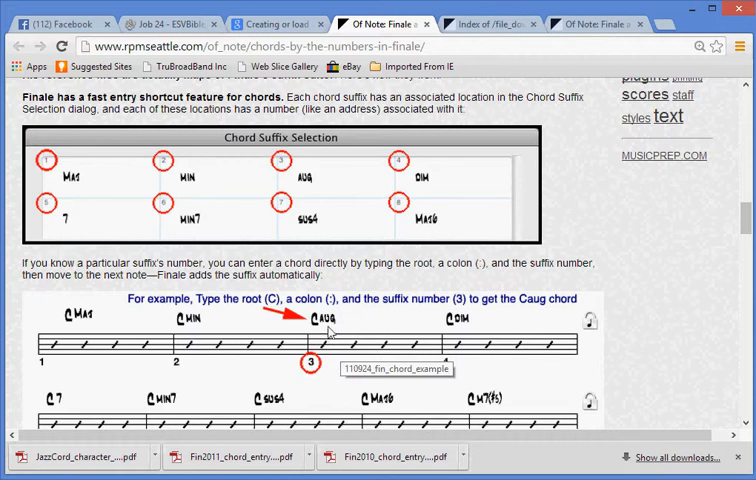
mouse_move(696, 360)
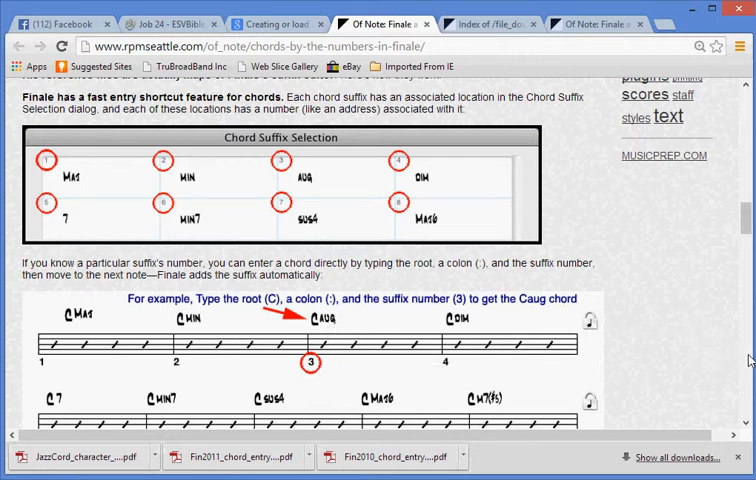
scroll("down", 3)
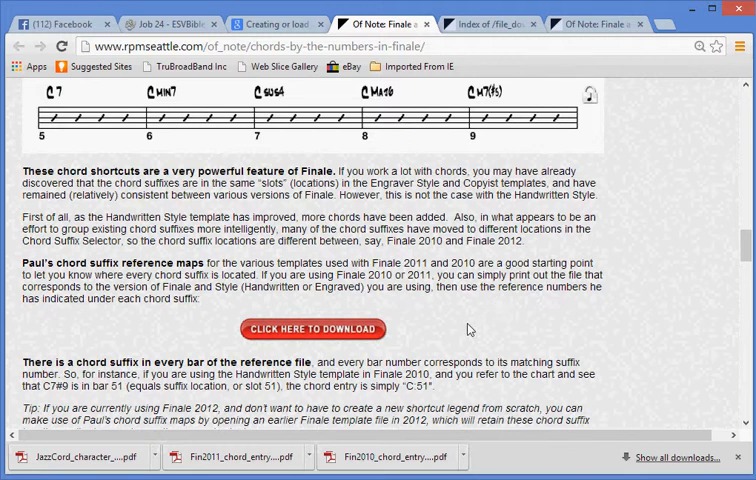
mouse_move(472, 330)
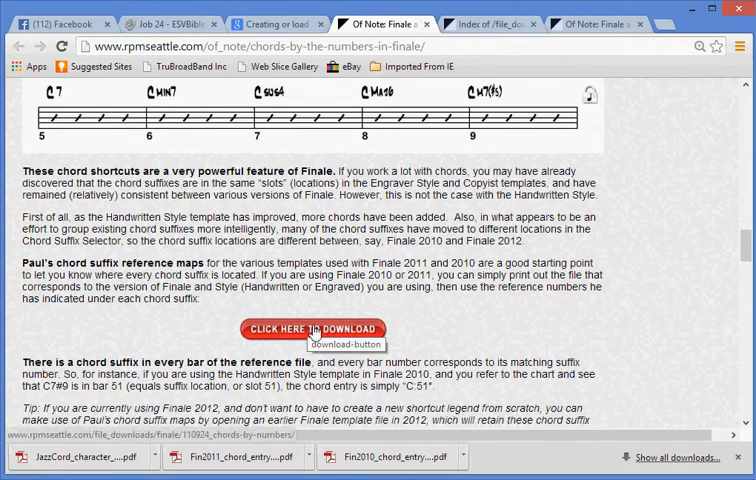
- Download the reference maps and view the Copyist and Broadway handwritten chord map PDFs
left_click(312, 328)
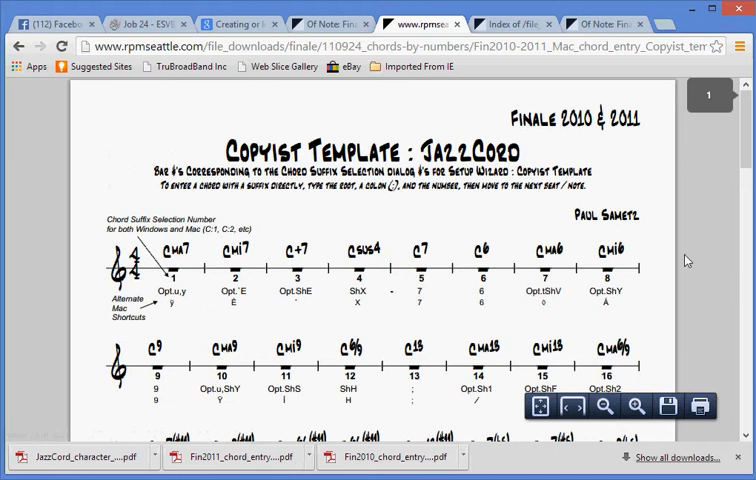
scroll("down", 3)
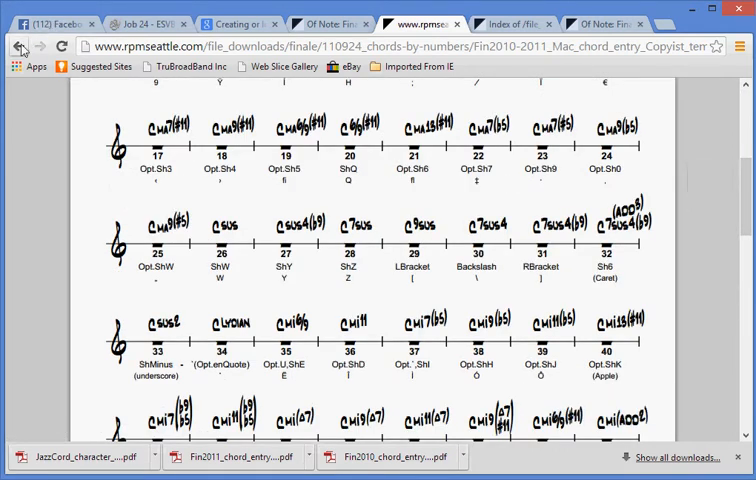
left_click(20, 46)
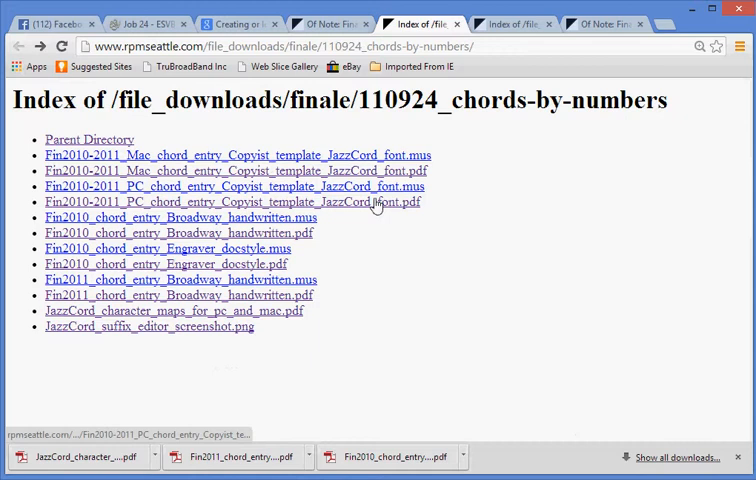
left_click(232, 200)
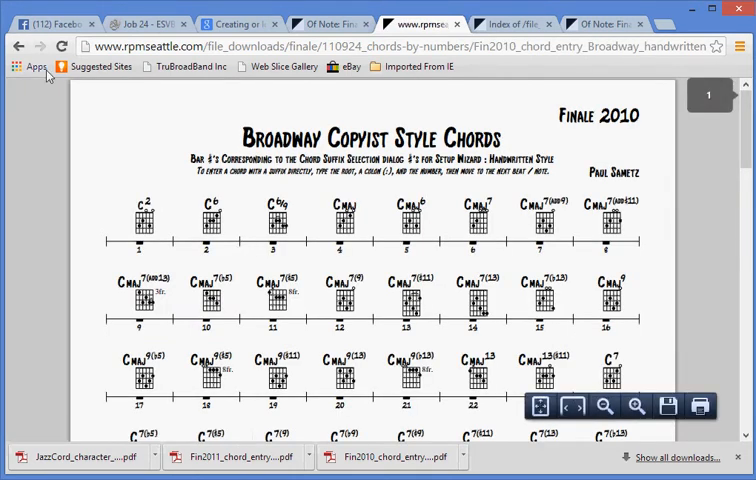
left_click(18, 46)
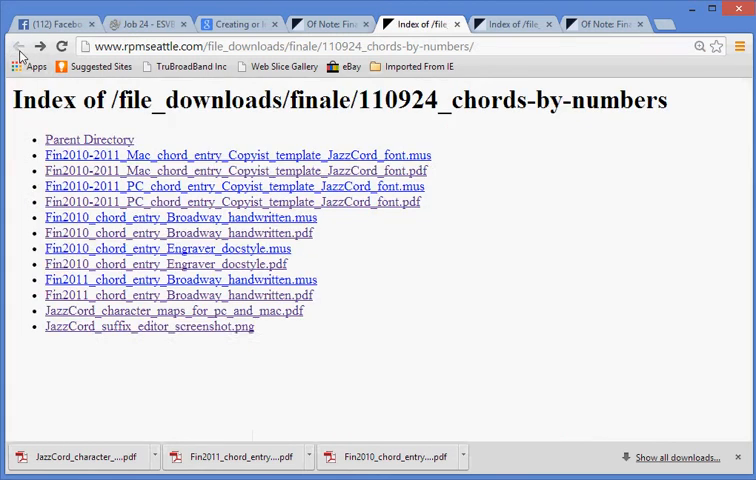
mouse_move(258, 264)
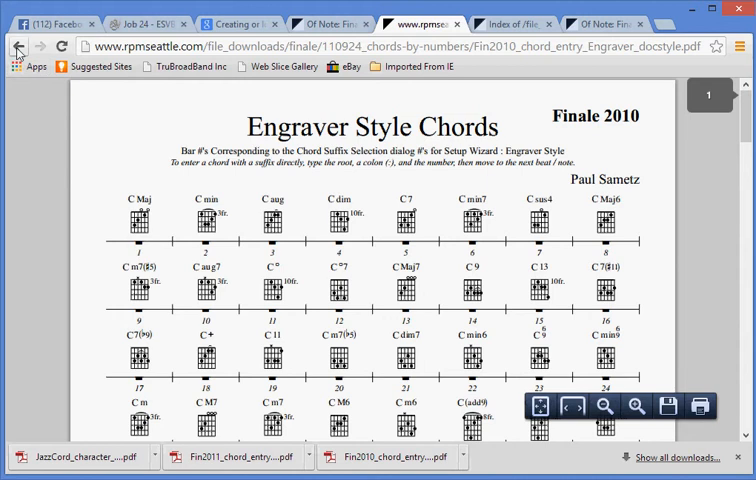
- Return to the file index and view the JazzCord suffix editor screenshot
left_click(16, 46)
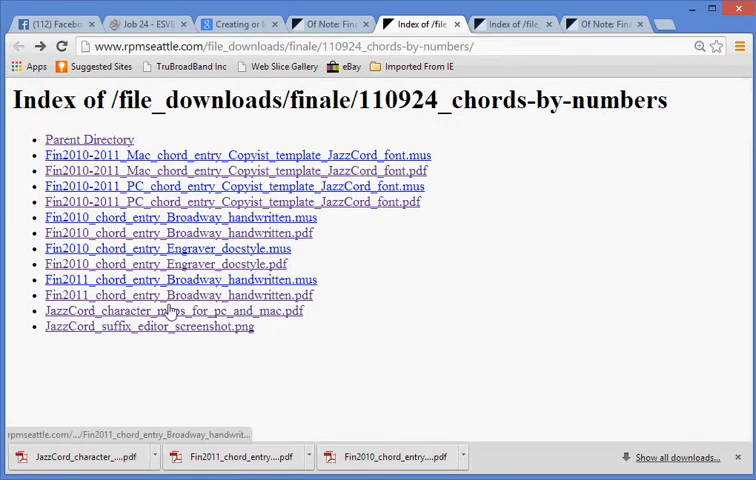
left_click(148, 328)
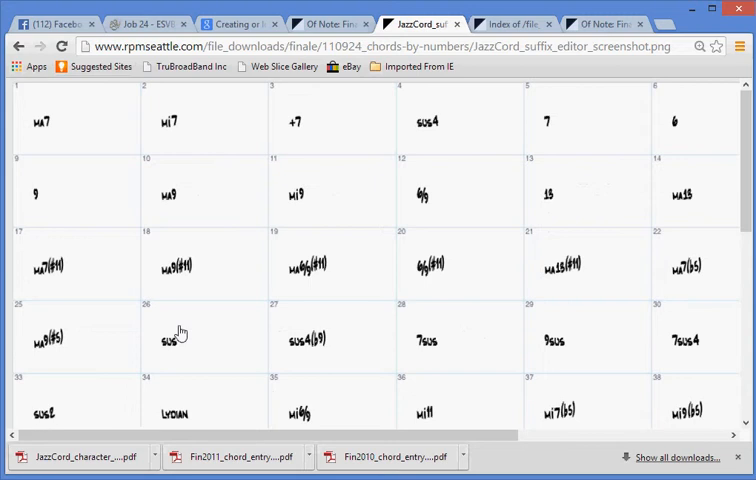
mouse_move(484, 336)
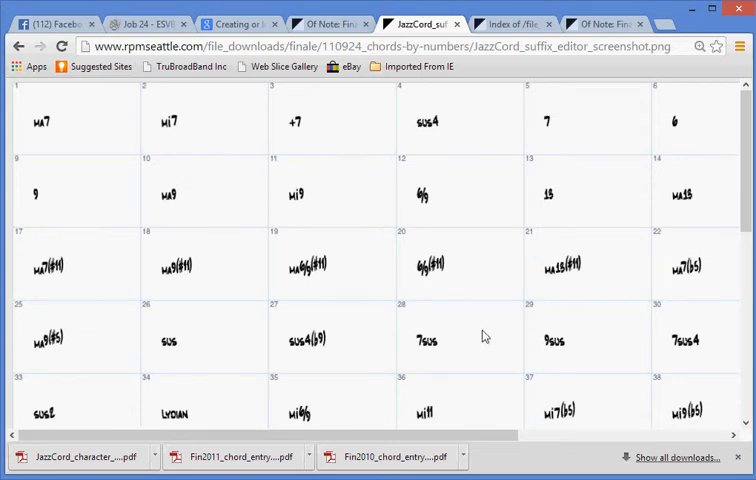
- Scroll through the JazzCord suffix editor screenshot to review the suffix numbers
scroll("down", 3)
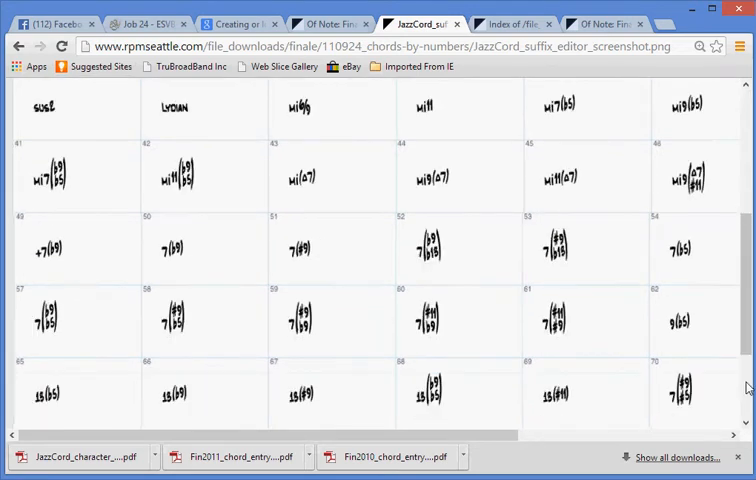
scroll("down", 3)
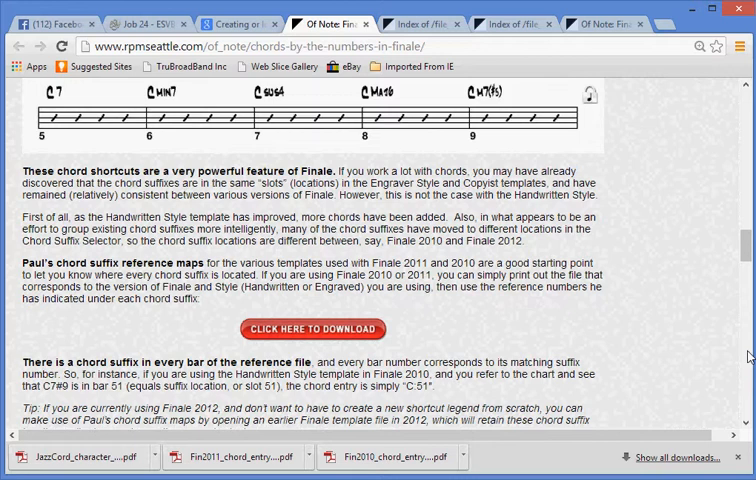
- Scroll down to the UPDATE about Copyist Template reference maps and its Setup Wizard screenshot
scroll("down", 3)
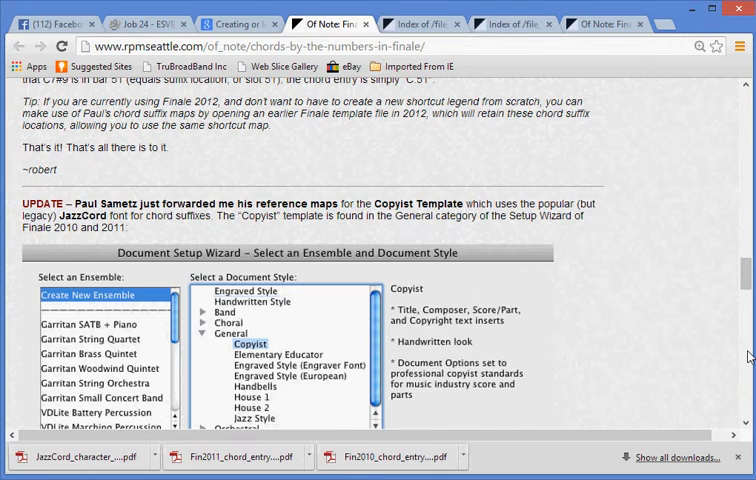
mouse_move(746, 420)
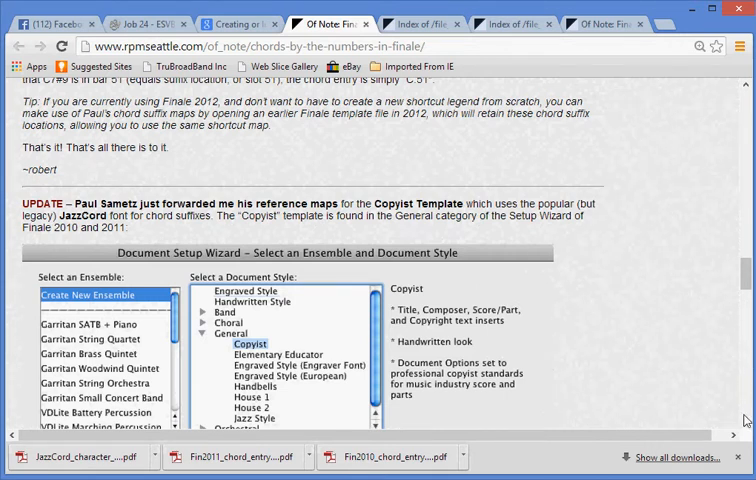
scroll("down", 3)
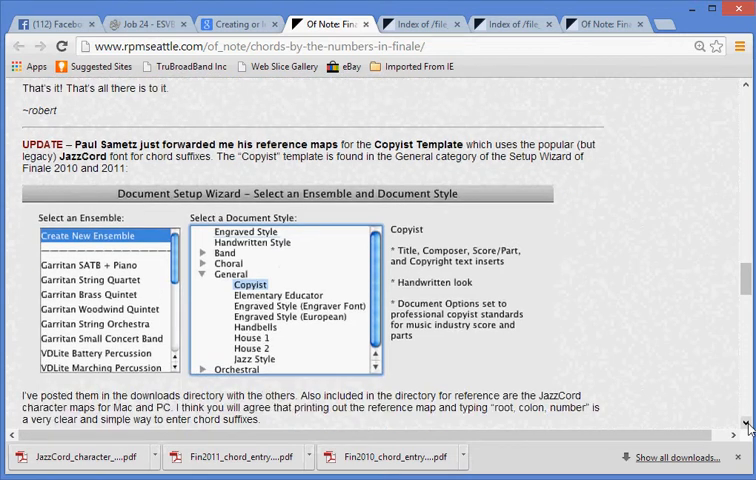
scroll("down", 3)
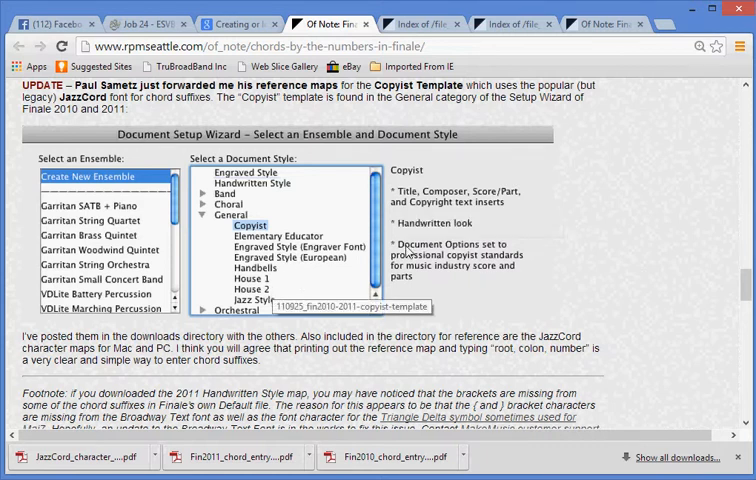
mouse_move(520, 272)
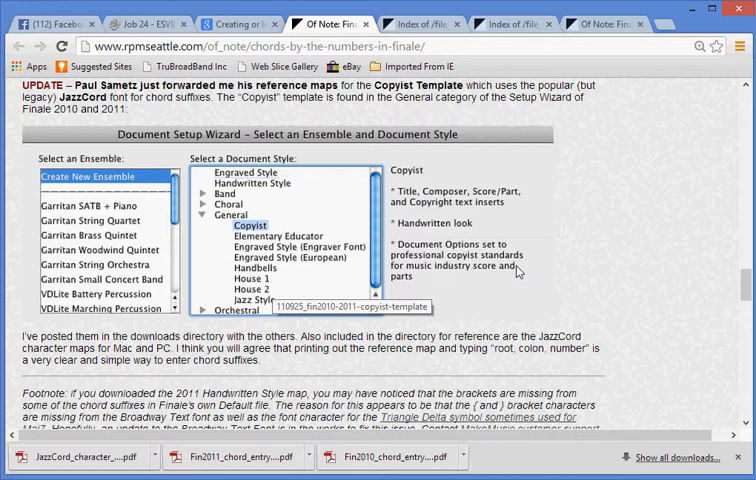